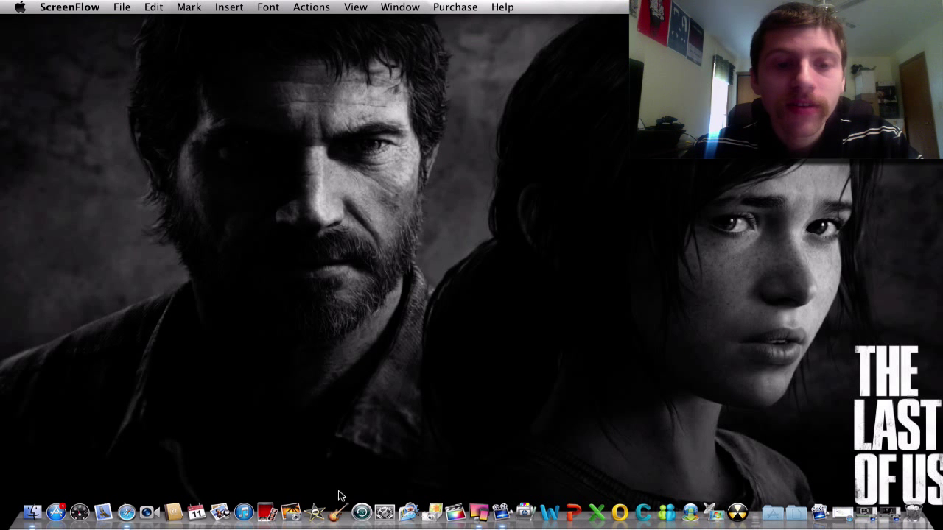
{"action": "mouse_move", "coordinate": [348, 450]}
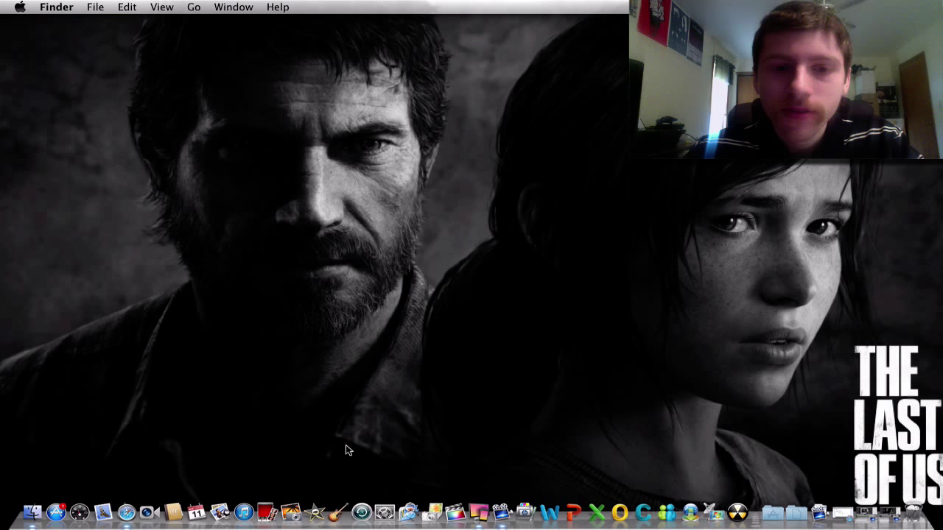
Create a new Voice project 'My Song 17' with Male Basic and Female Basic tracks
{"action": "left_click", "coordinate": [336, 500]}
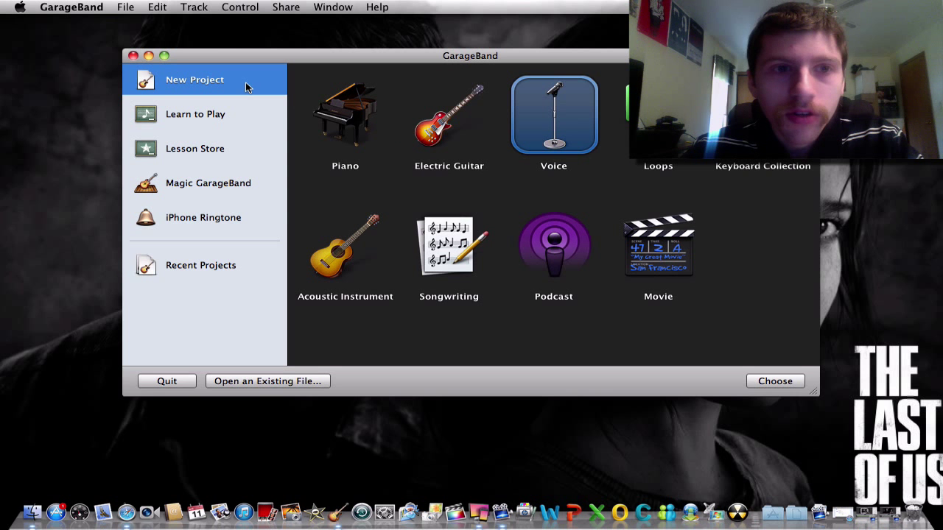
{"action": "left_click", "coordinate": [774, 380]}
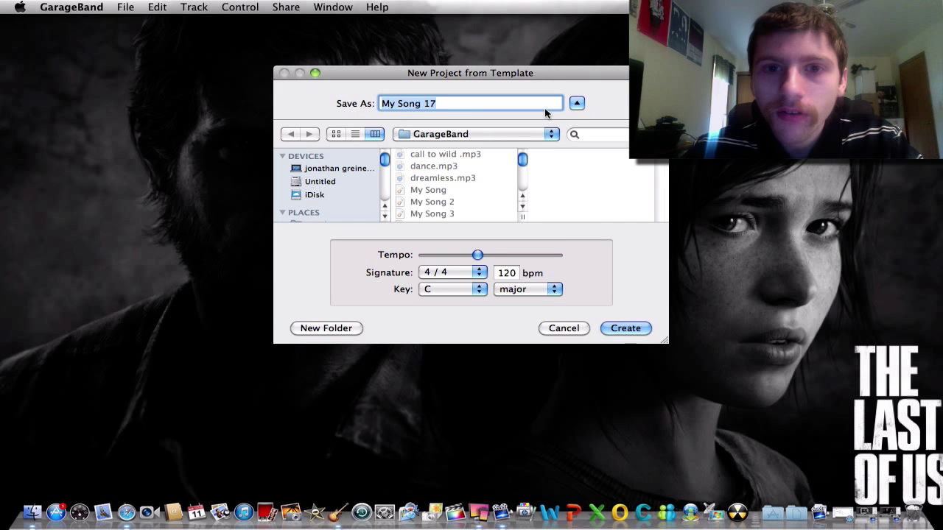
{"action": "left_click", "coordinate": [624, 327]}
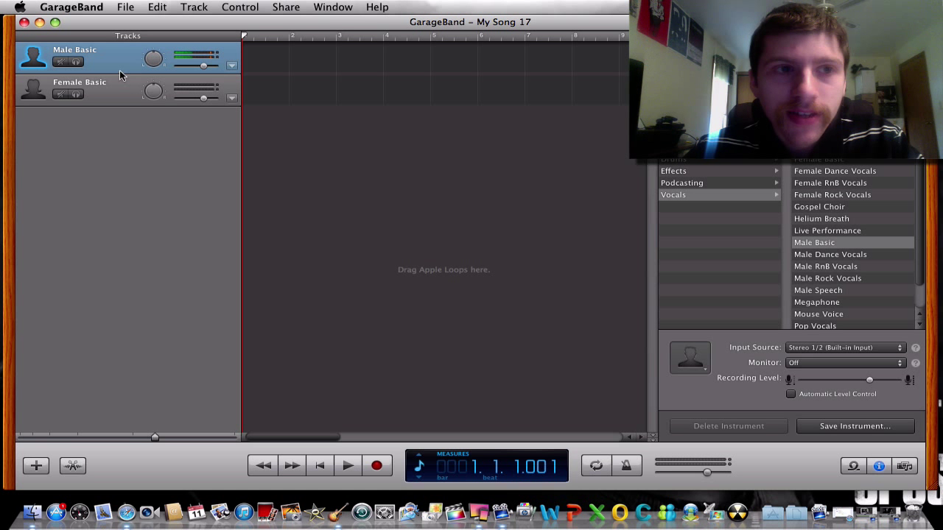
{"action": "mouse_move", "coordinate": [121, 61]}
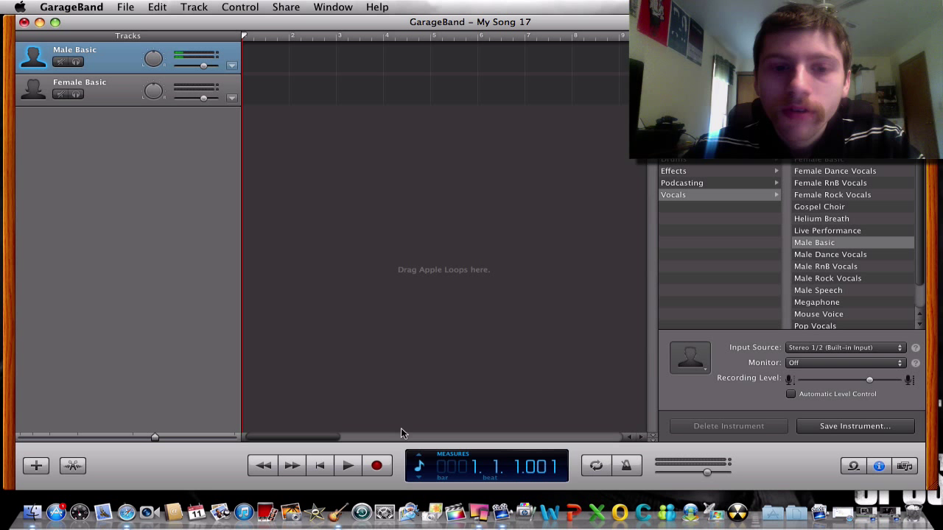
Record a short vocal take on the Male Basic track and play it back from the start
{"action": "left_click", "coordinate": [377, 465]}
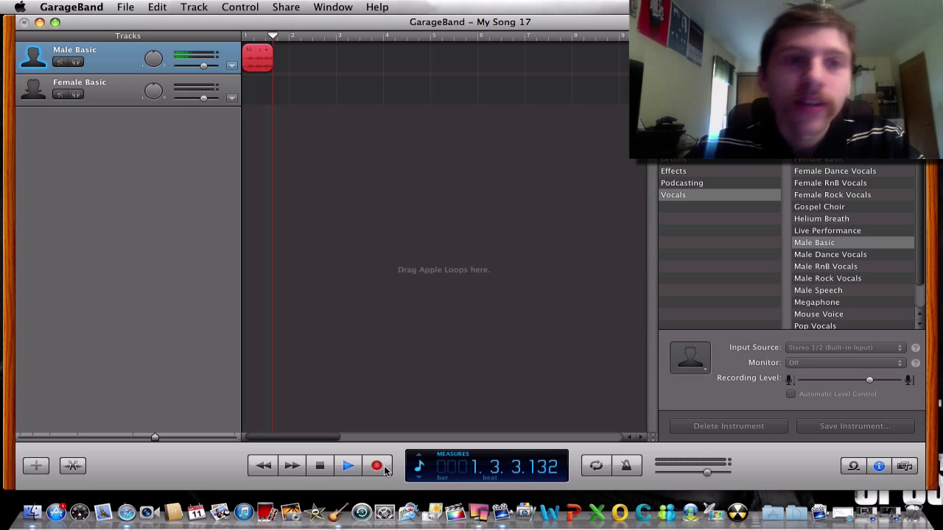
{"action": "left_click", "coordinate": [377, 465]}
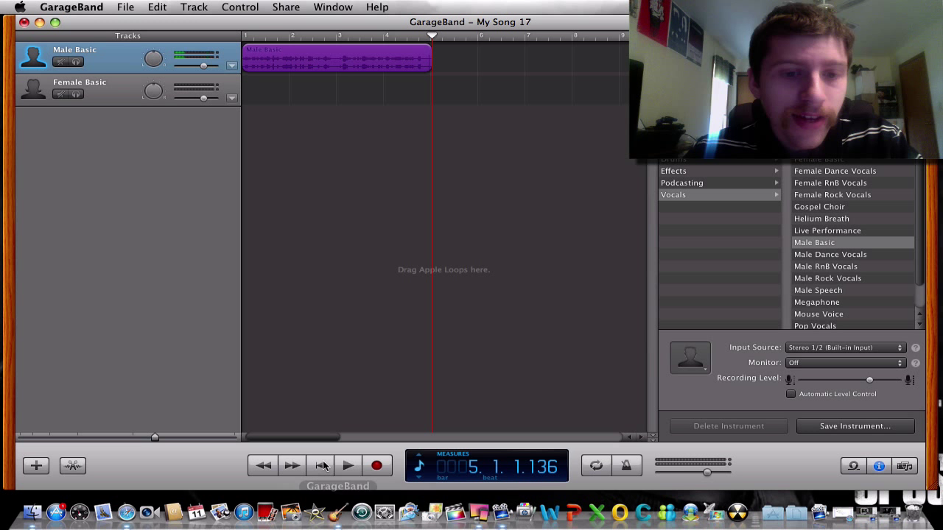
{"action": "left_click", "coordinate": [319, 466]}
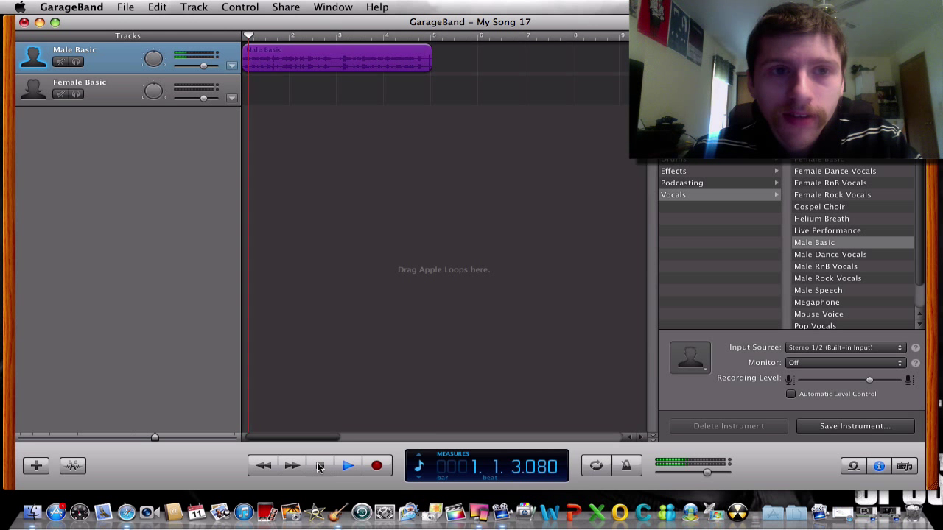
{"action": "left_click", "coordinate": [347, 465]}
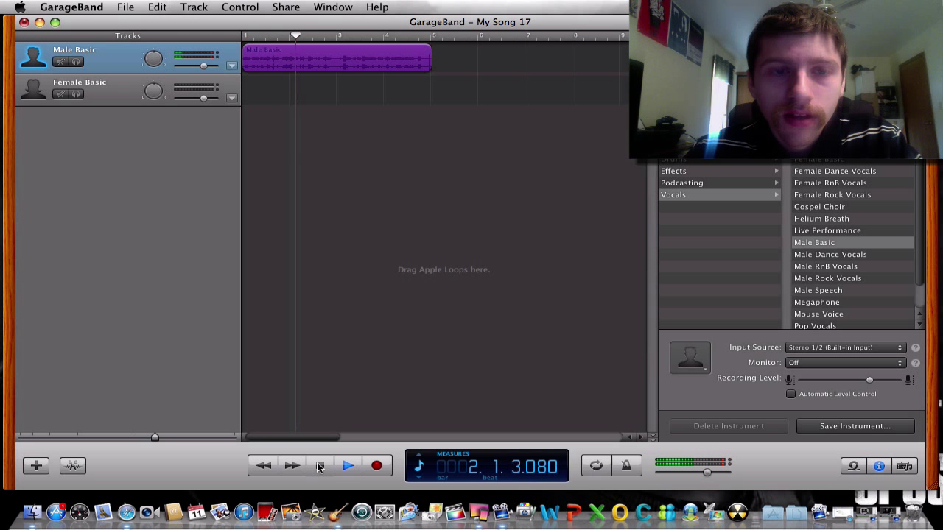
{"action": "left_click", "coordinate": [377, 465]}
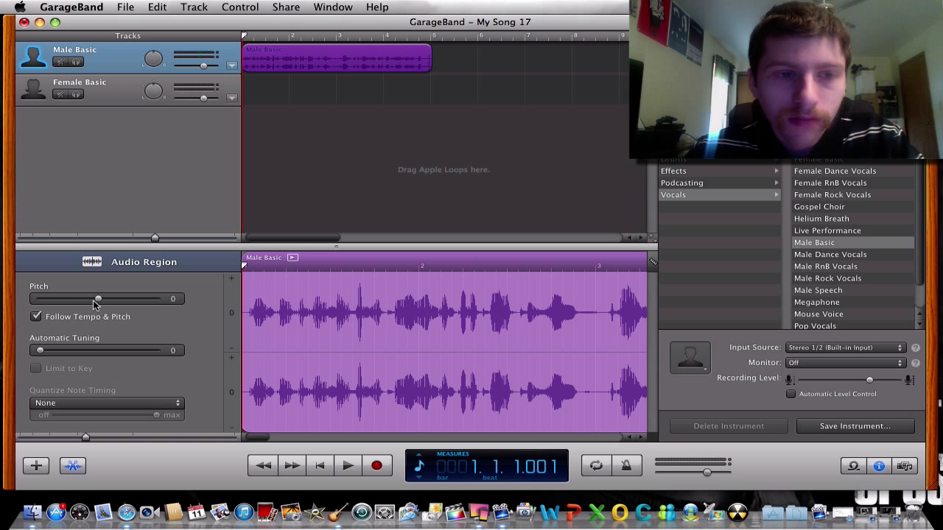
{"action": "mouse_move", "coordinate": [97, 299]}
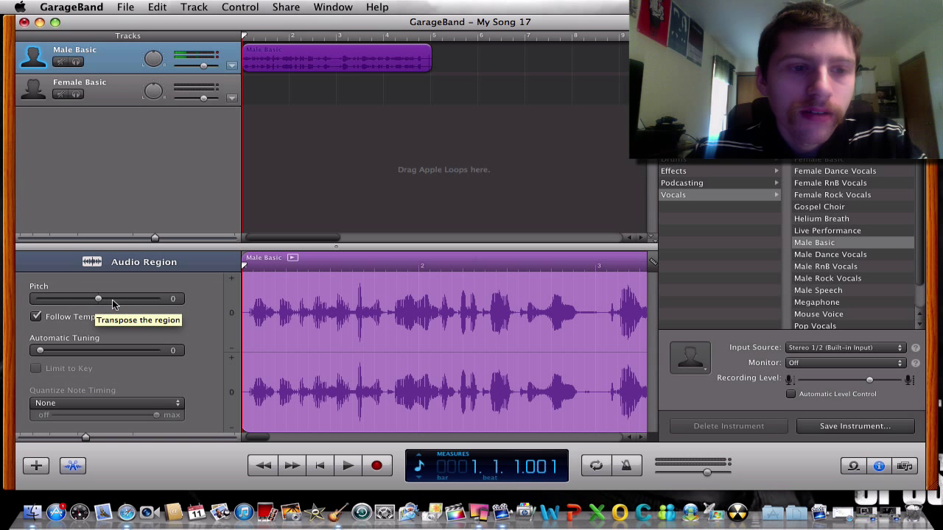
Transpose the recorded vocal region's pitch down to -12 in the Audio Region editor
{"action": "left_click_drag", "start_coordinate": [112, 297], "coordinate": [80, 297]}
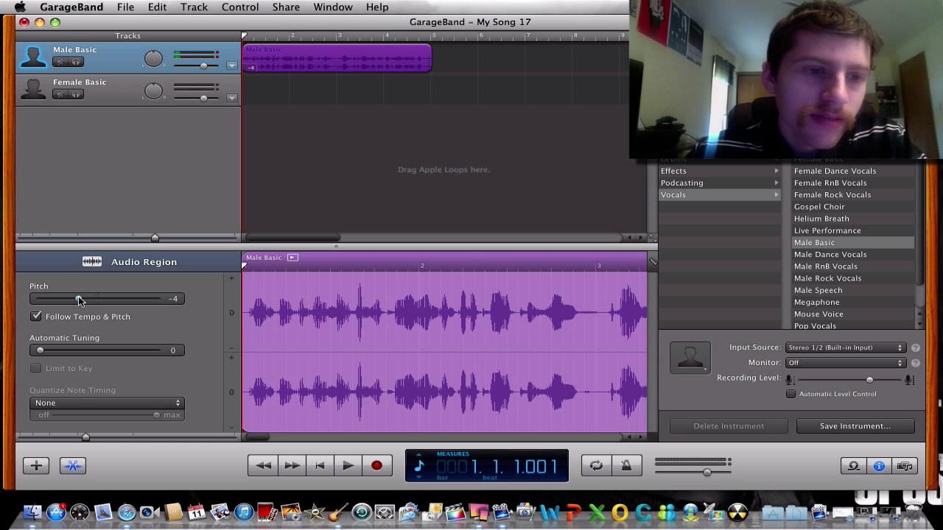
{"action": "left_click_drag", "start_coordinate": [76, 297], "coordinate": [39, 297]}
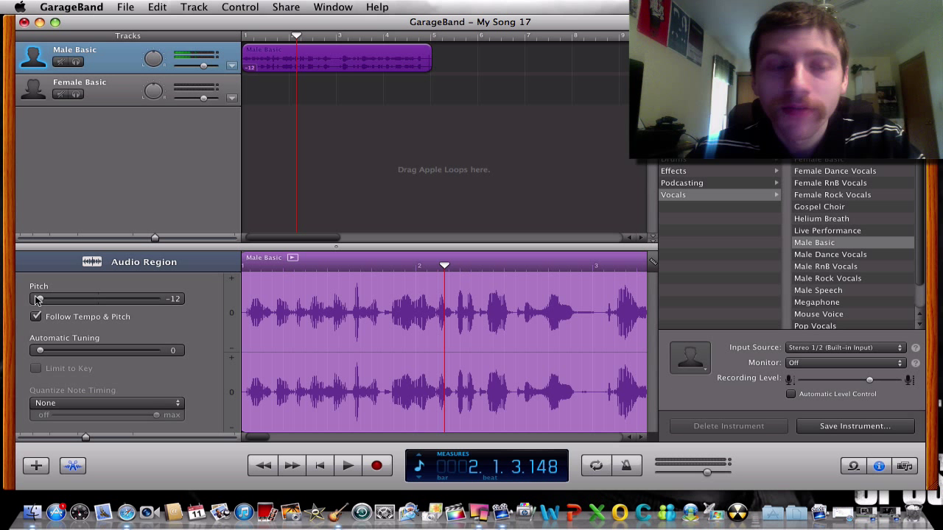
{"action": "mouse_move", "coordinate": [38, 301]}
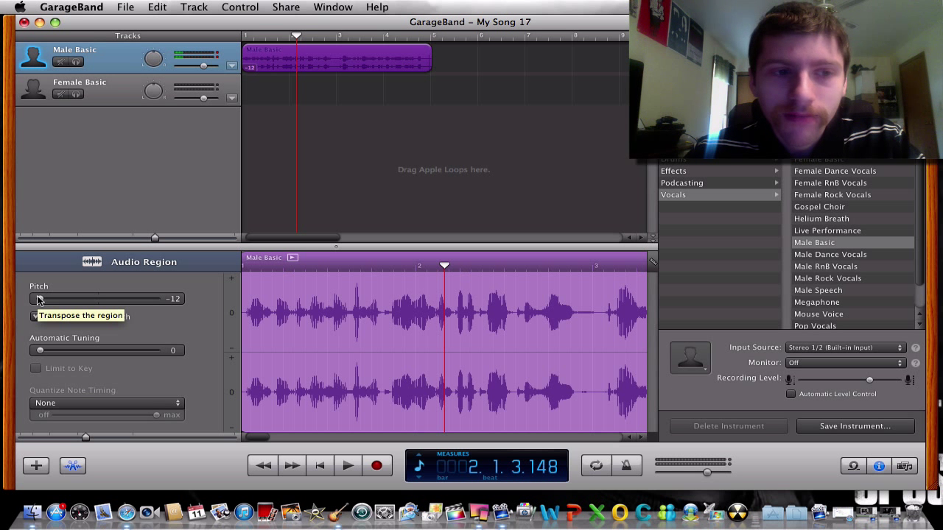
Raise the vocal region's pitch to +10 and preview it
{"action": "left_click_drag", "start_coordinate": [41, 297], "coordinate": [150, 297]}
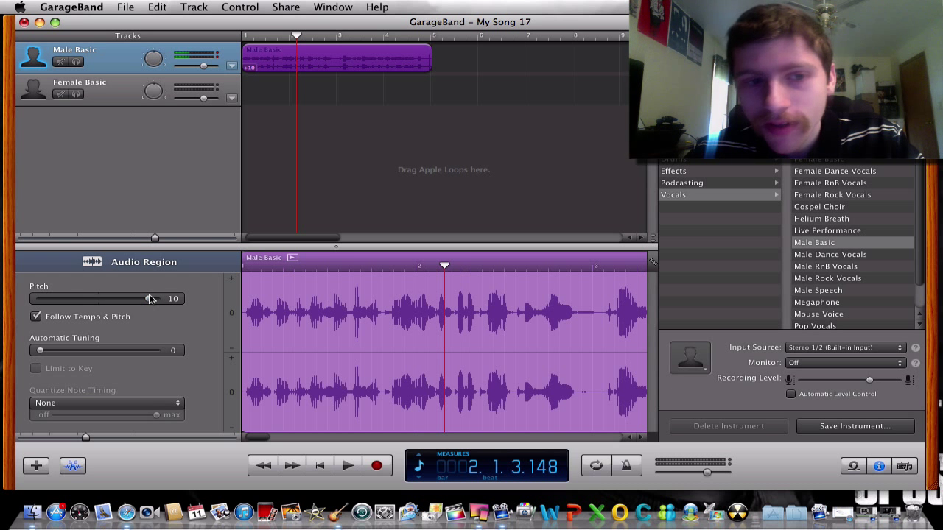
{"action": "left_click", "coordinate": [348, 465]}
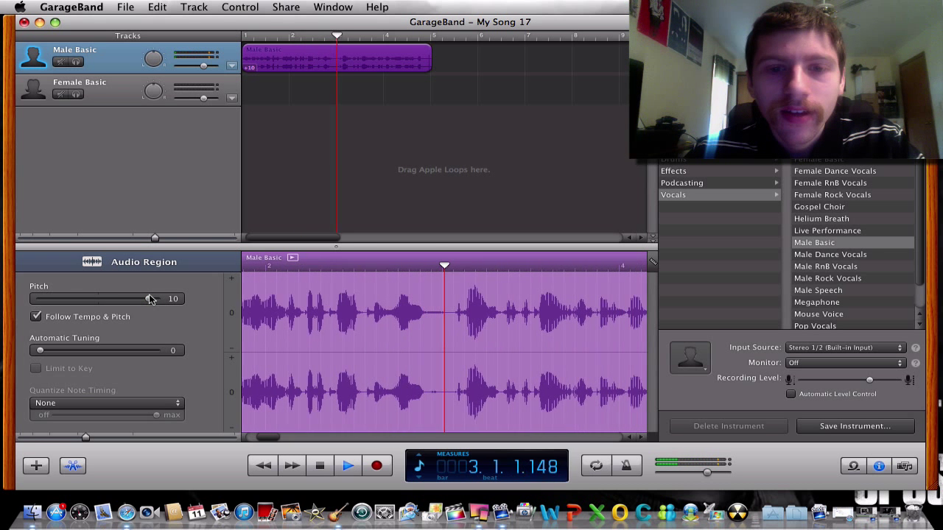
{"action": "left_click", "coordinate": [347, 465]}
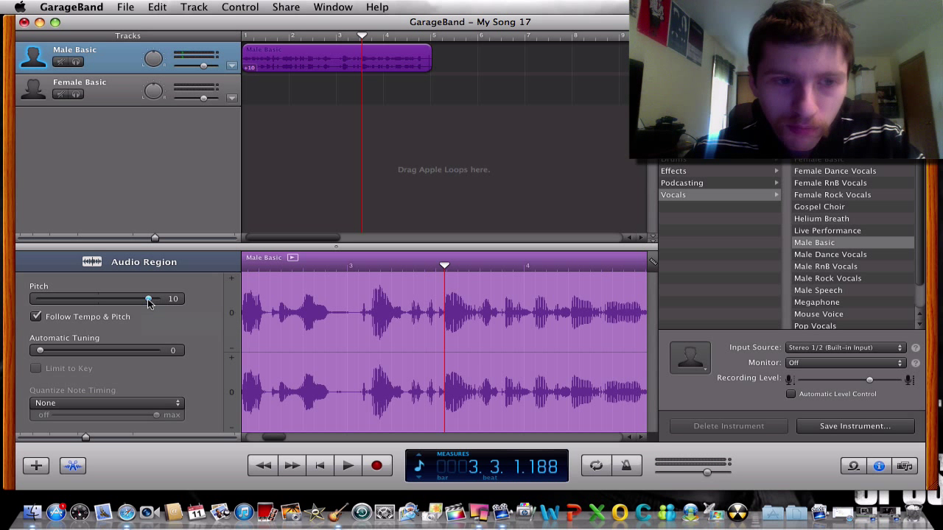
Bring the pitch back to +5, preview it and return the playhead to the beginning
{"action": "left_click_drag", "start_coordinate": [147, 297], "coordinate": [125, 297]}
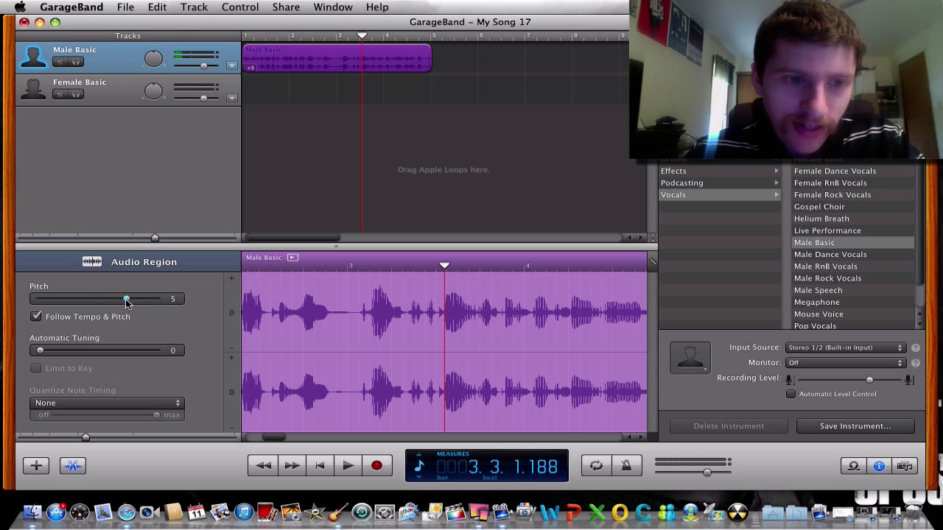
{"action": "left_click", "coordinate": [347, 466]}
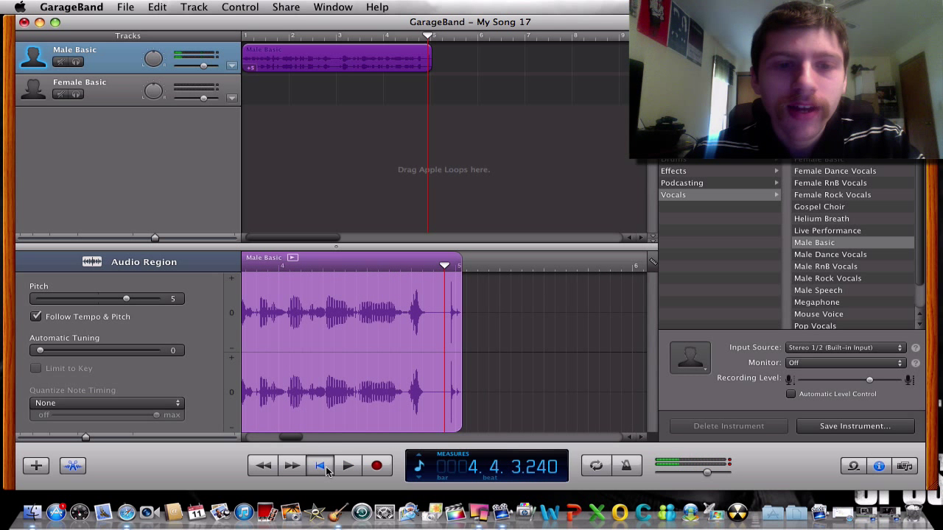
{"action": "left_click", "coordinate": [320, 466]}
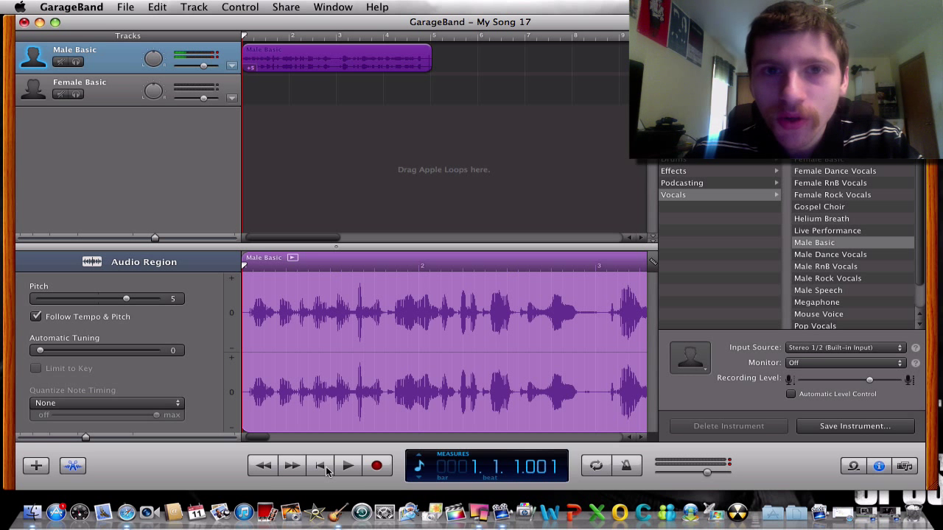
{"action": "mouse_move", "coordinate": [185, 320]}
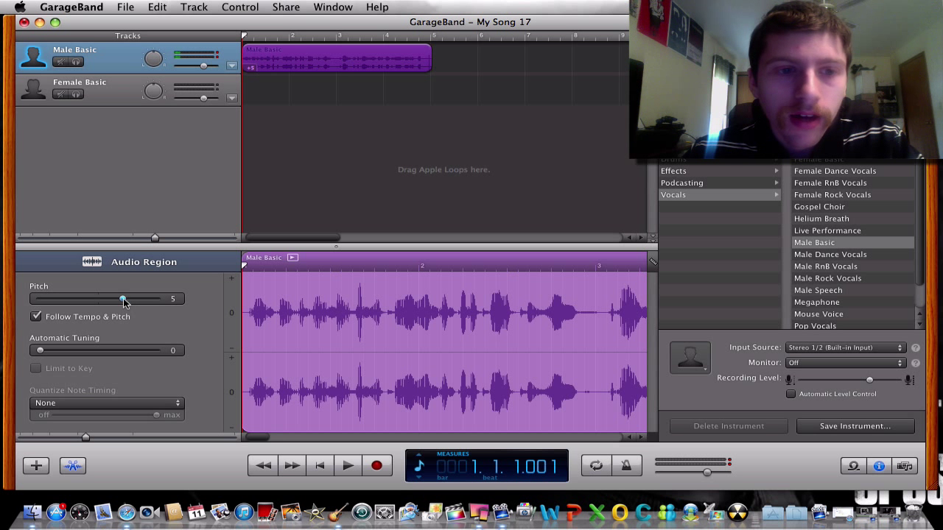
Set the vocal region's pitch to +4 and preview the result
{"action": "left_click_drag", "start_coordinate": [126, 298], "coordinate": [111, 298]}
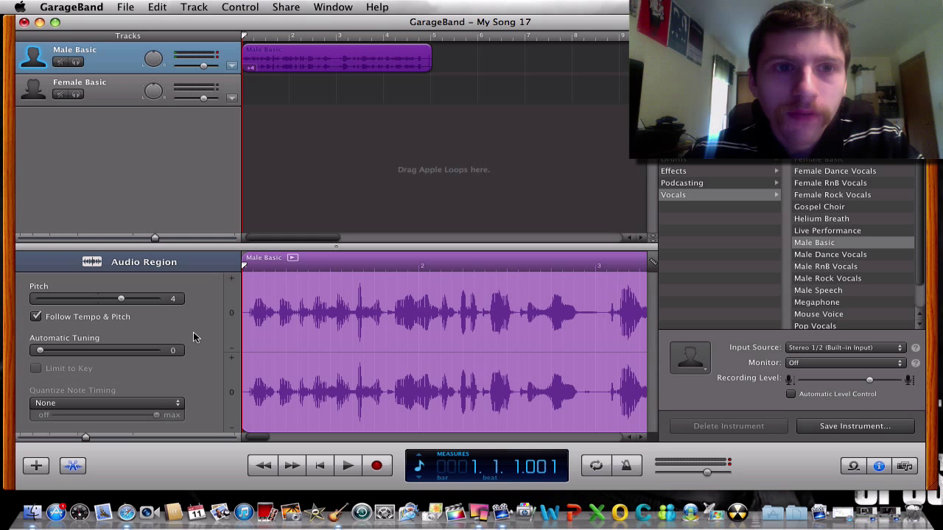
{"action": "left_click", "coordinate": [347, 465]}
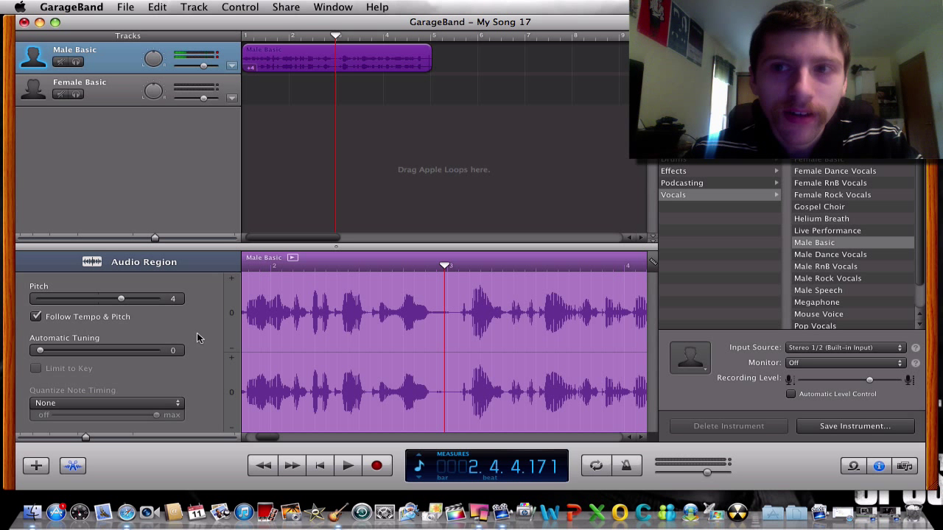
Lower the vocal region's pitch through 0 down to -5 and preview it
{"action": "left_click_drag", "start_coordinate": [130, 299], "coordinate": [100, 299]}
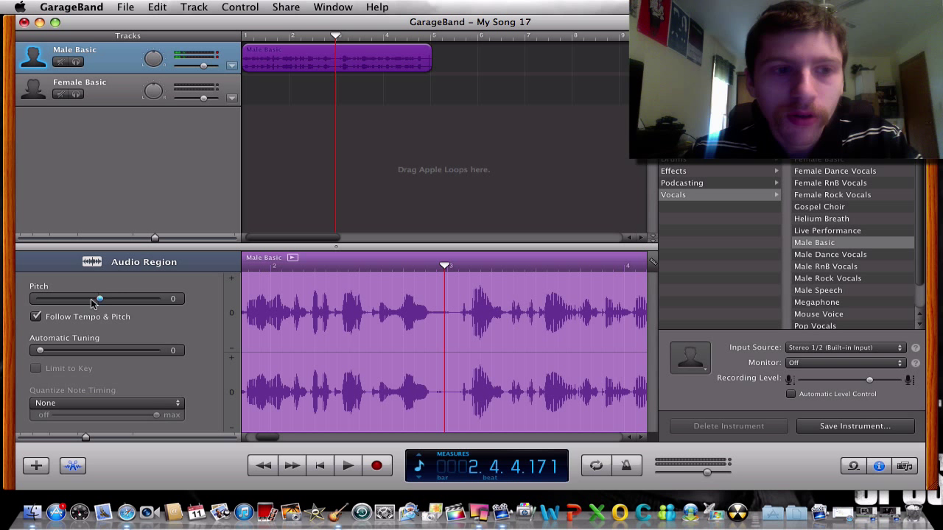
{"action": "left_click_drag", "start_coordinate": [101, 297], "coordinate": [70, 298]}
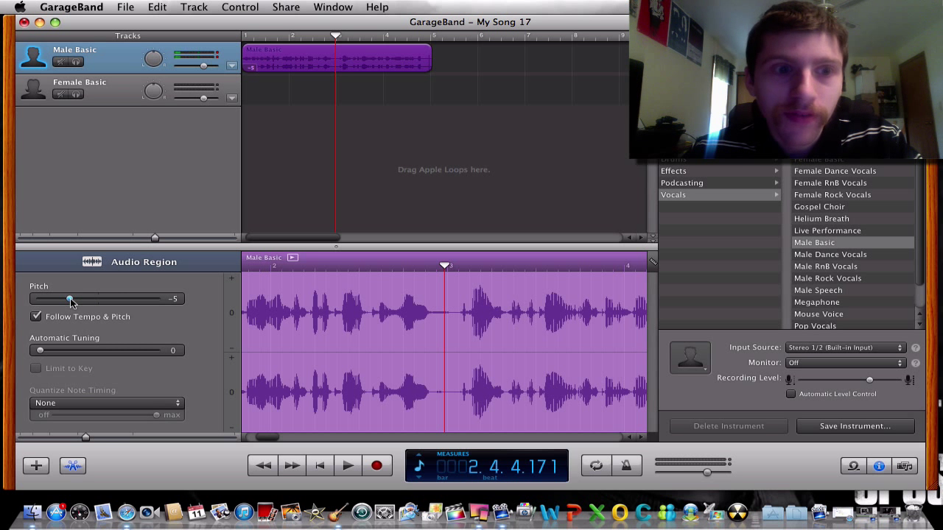
{"action": "left_click", "coordinate": [348, 466]}
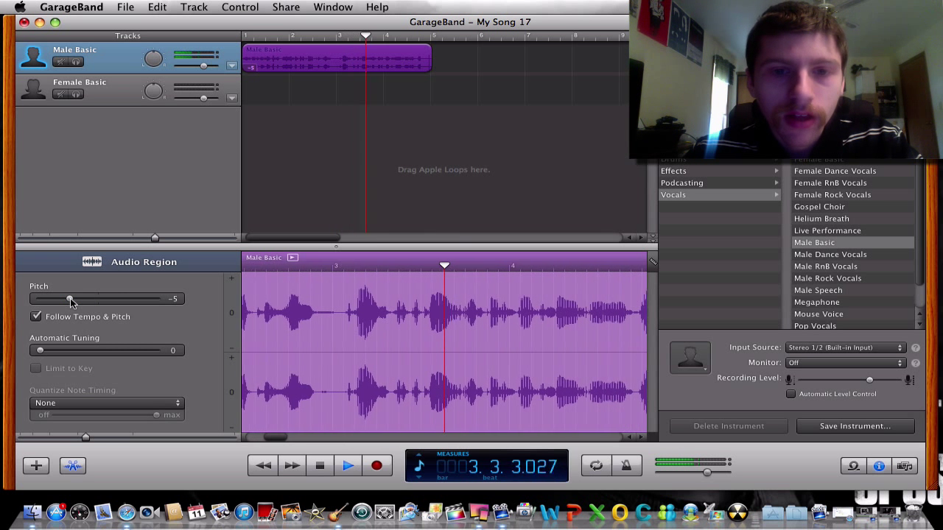